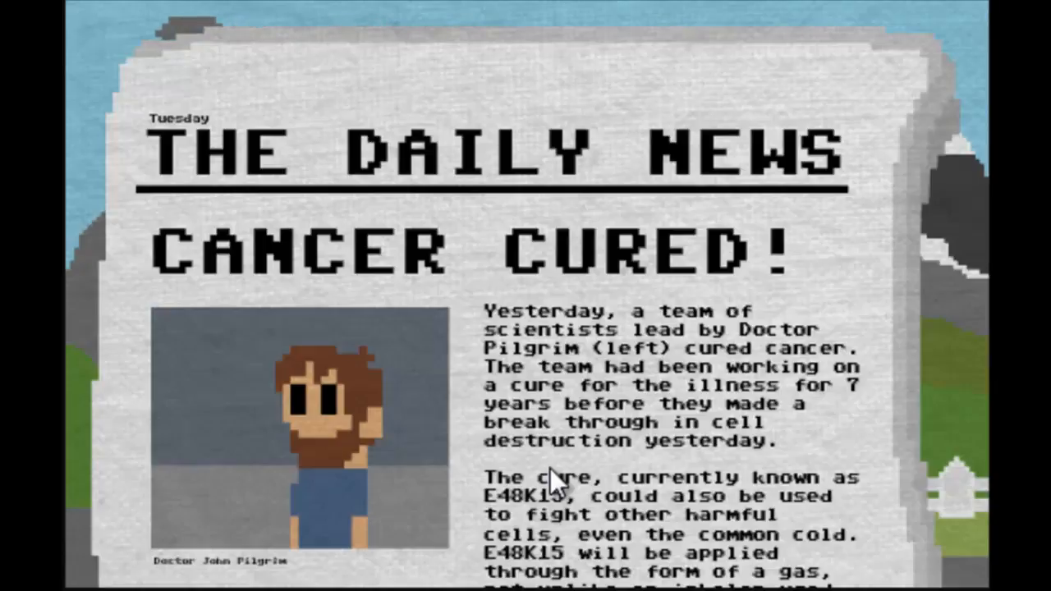
mouse_move(472, 365)
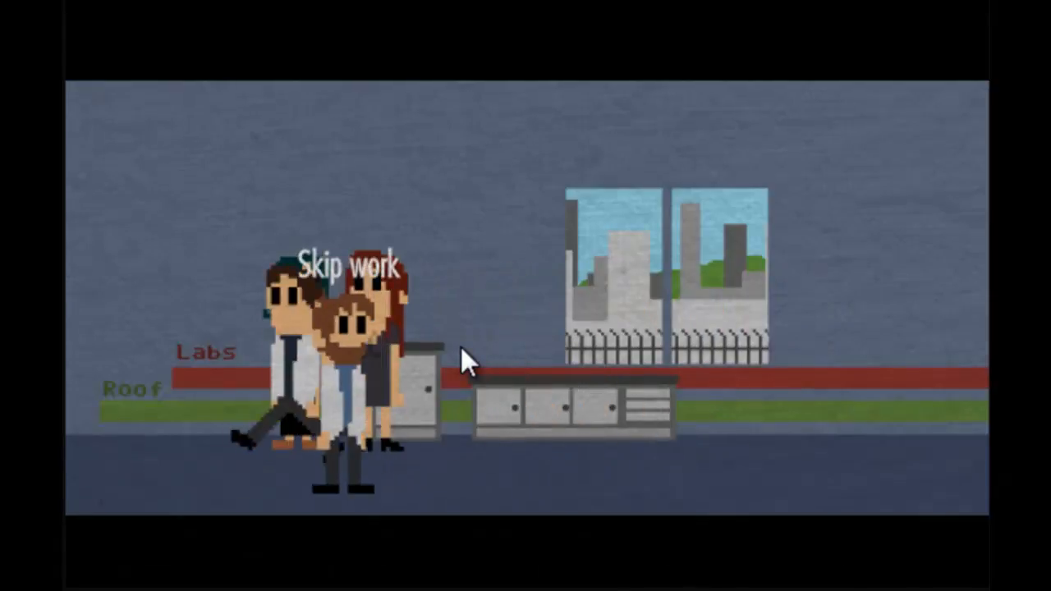
Choose to skip work today, leaving the scientist in the home hallway.
click(350, 265)
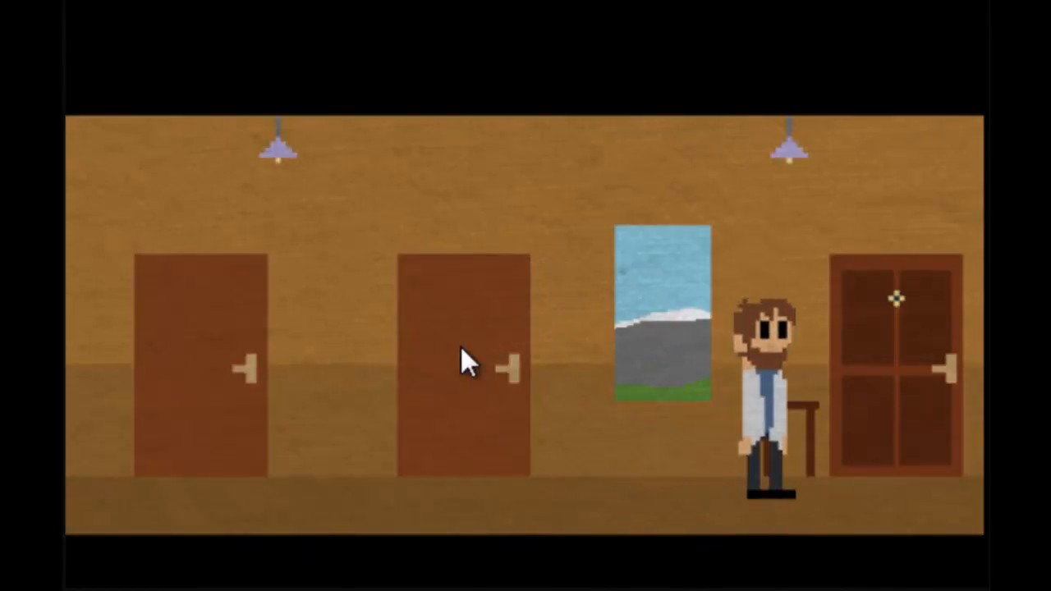
click(464, 365)
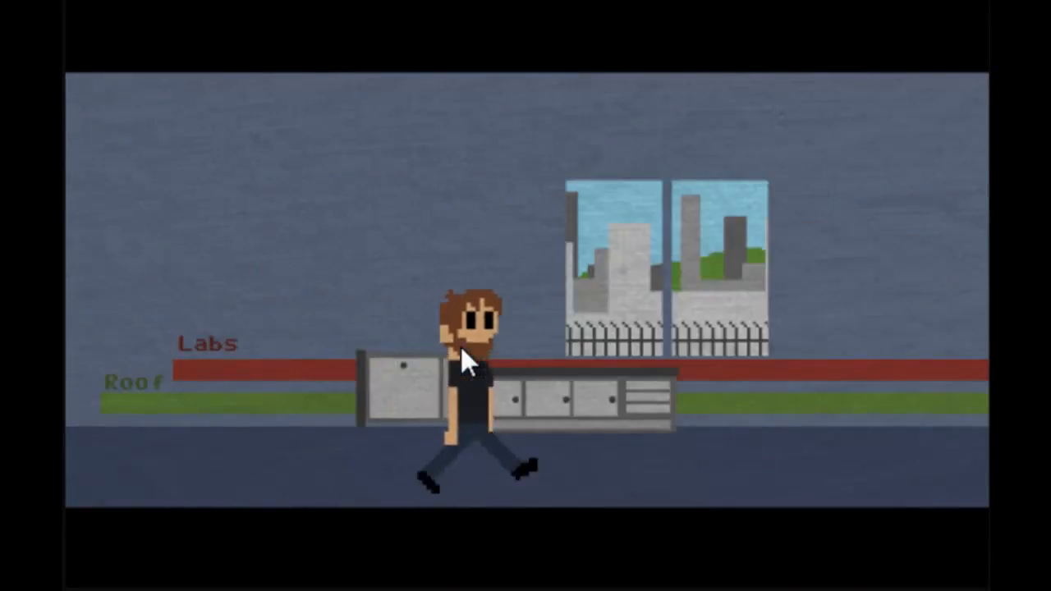
Walk the scientist right to the corridor's end, triggering the three-days warning.
key(right)
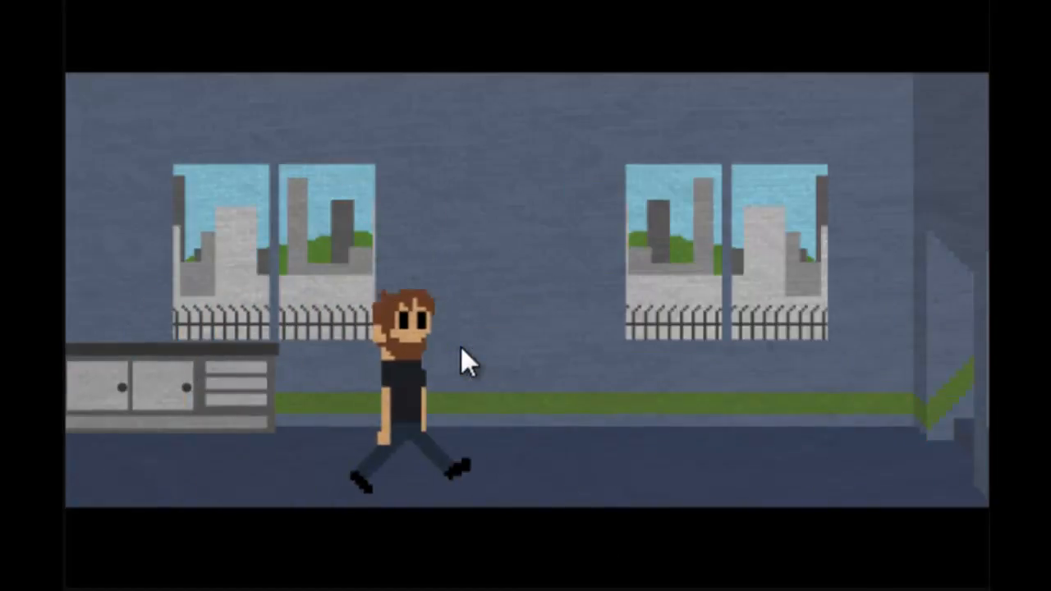
key(right)
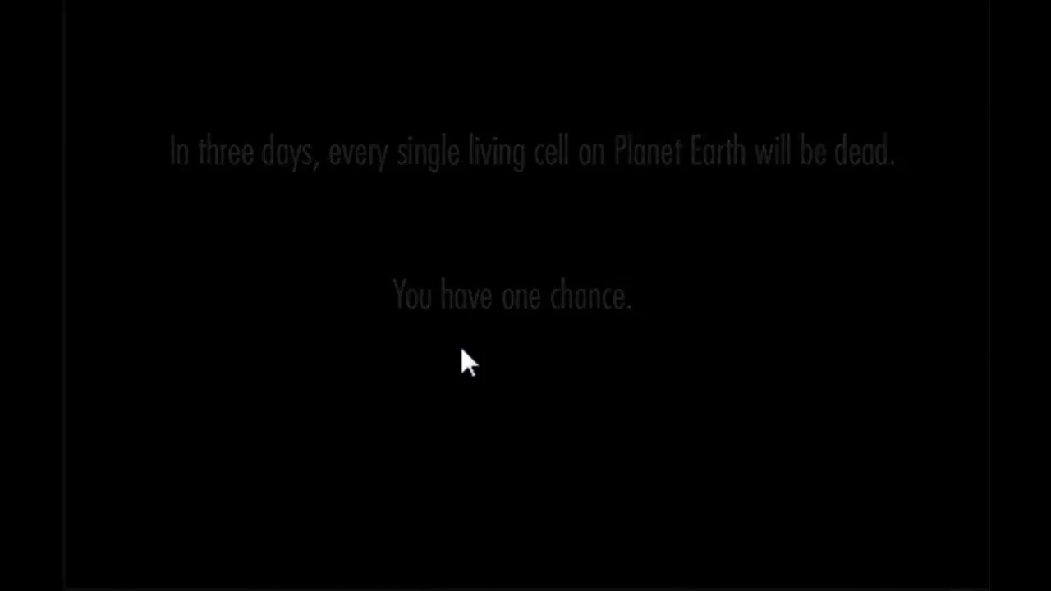
click(472, 361)
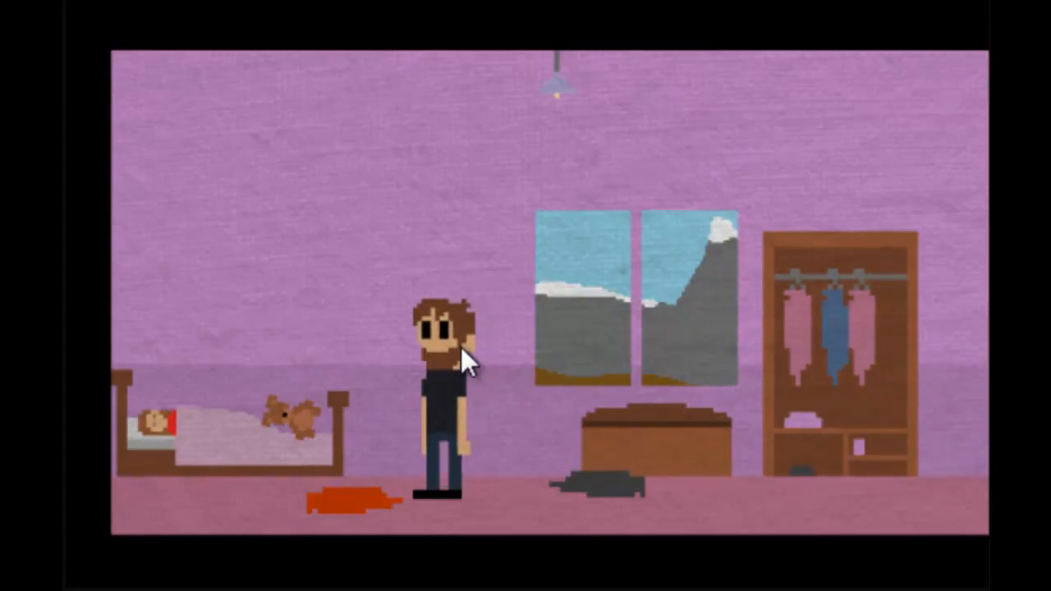
Advance past the bedroom with the bed, spilled wine and cat to nightfall outside.
click(198, 403)
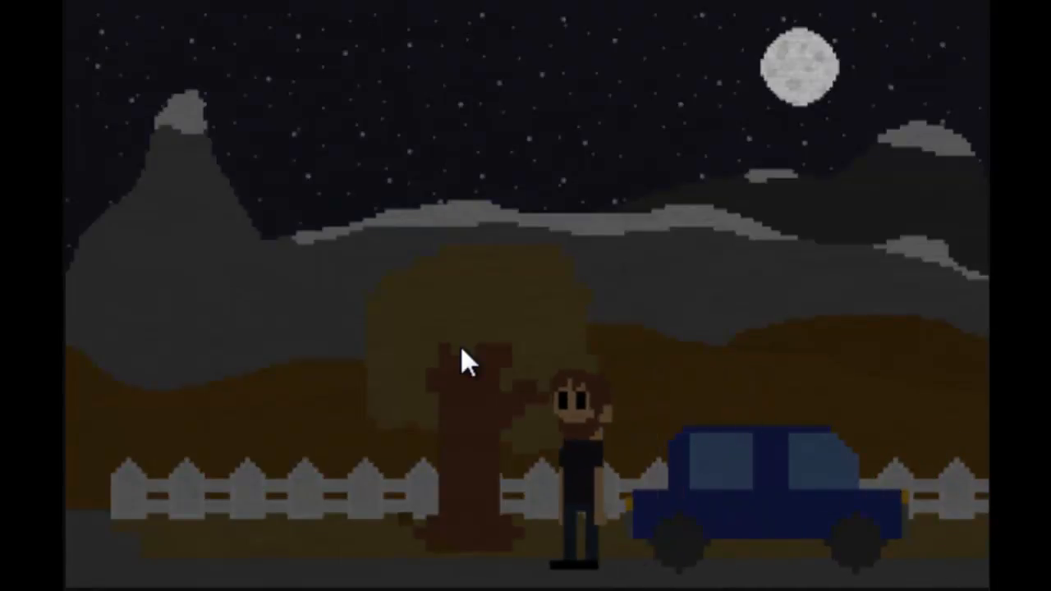
Walk the man left from the tree and blue car under the moon.
key(Left)
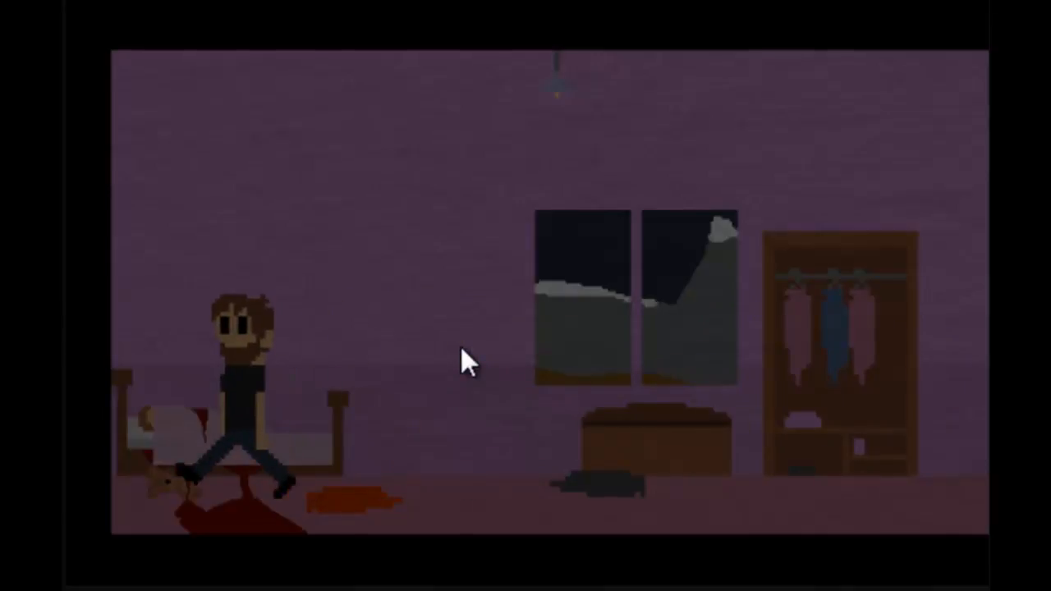
Walk the scientist out of the dark bedroom to the body by the Bathroom door.
key(Right)
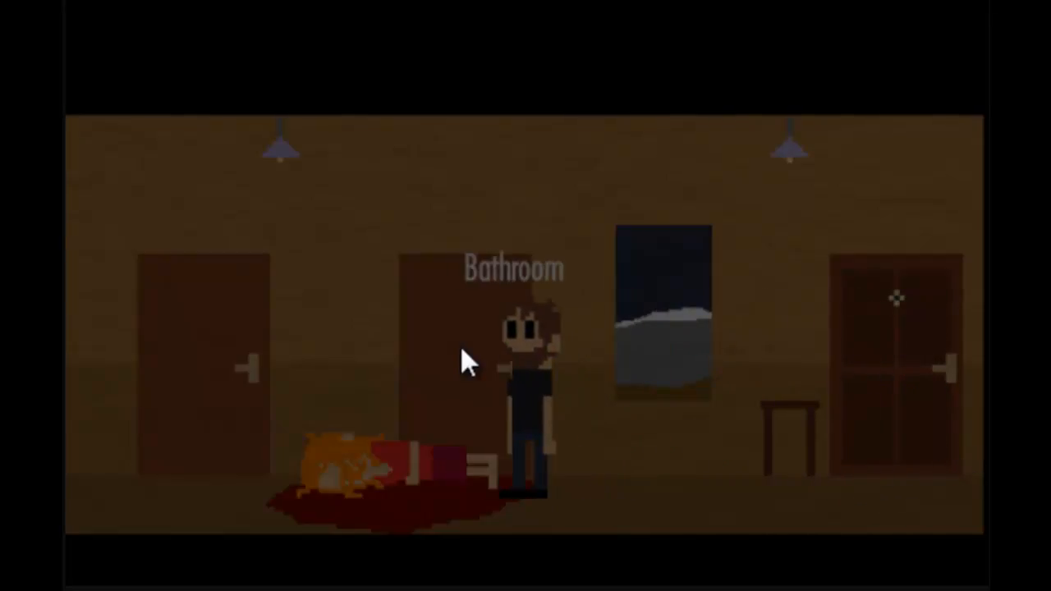
Walk left along the dark hallway until the night grave cutscene begins.
key(Left)
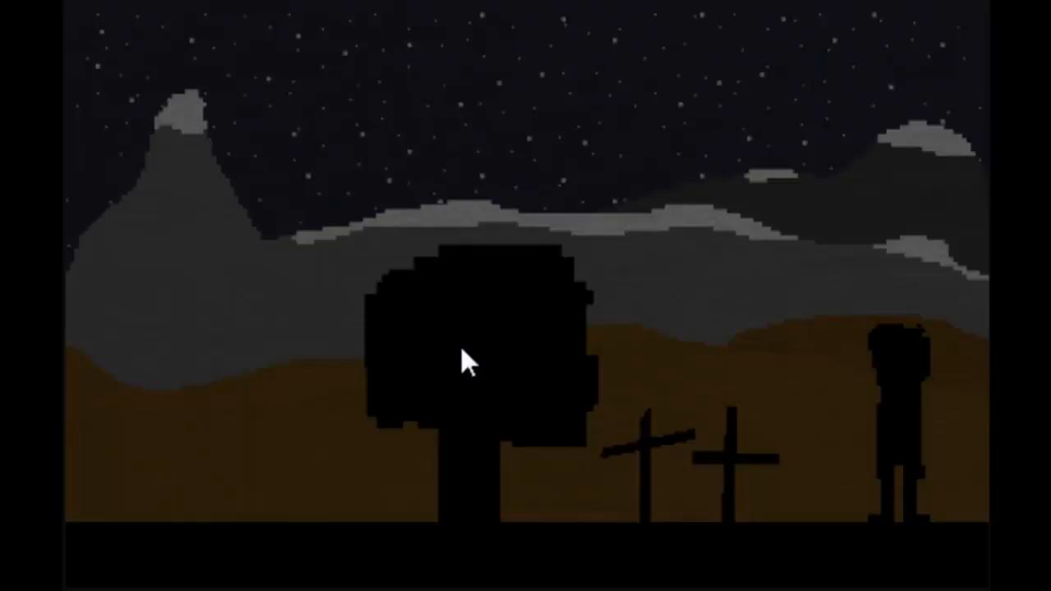
mouse_move(221, 287)
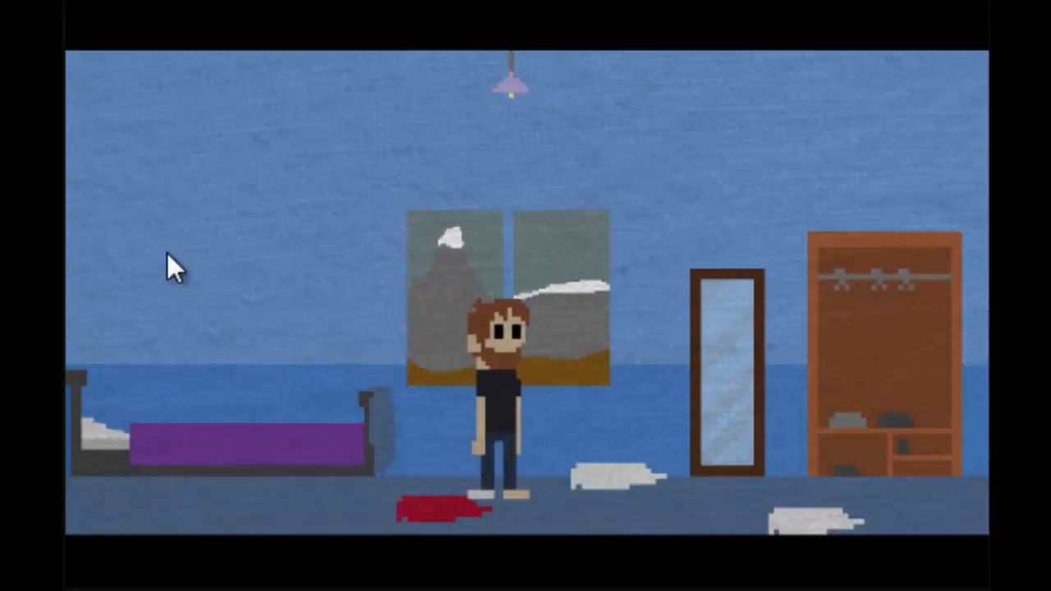
Walk right out of the blue bedroom and along the hallway to the Outside door.
key(right)
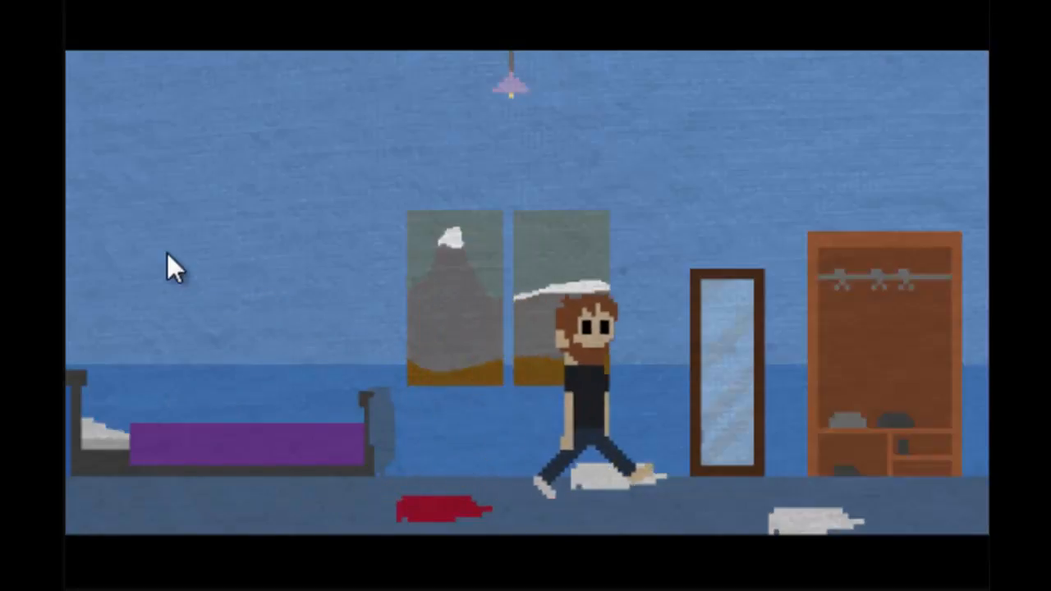
key(Right)
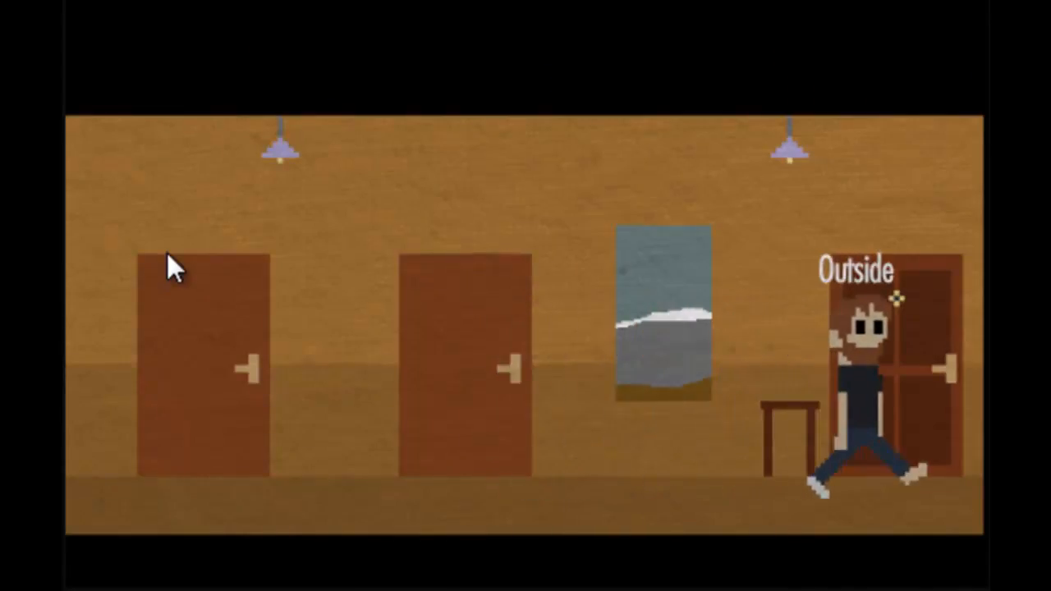
Exit through the Outside door and walk right through the snowy forest toward the pond.
click(903, 370)
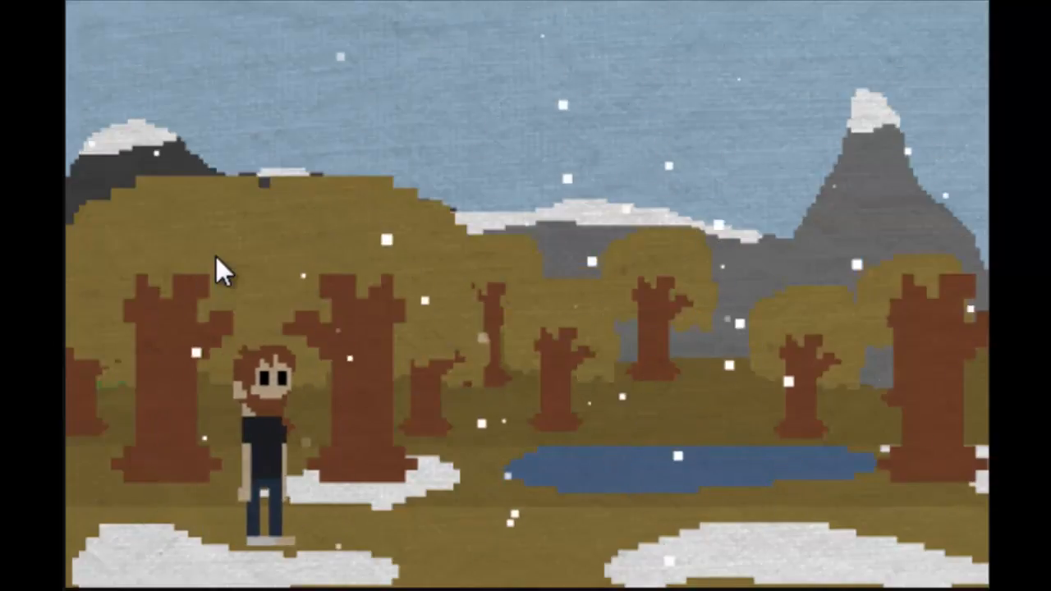
key(Right)
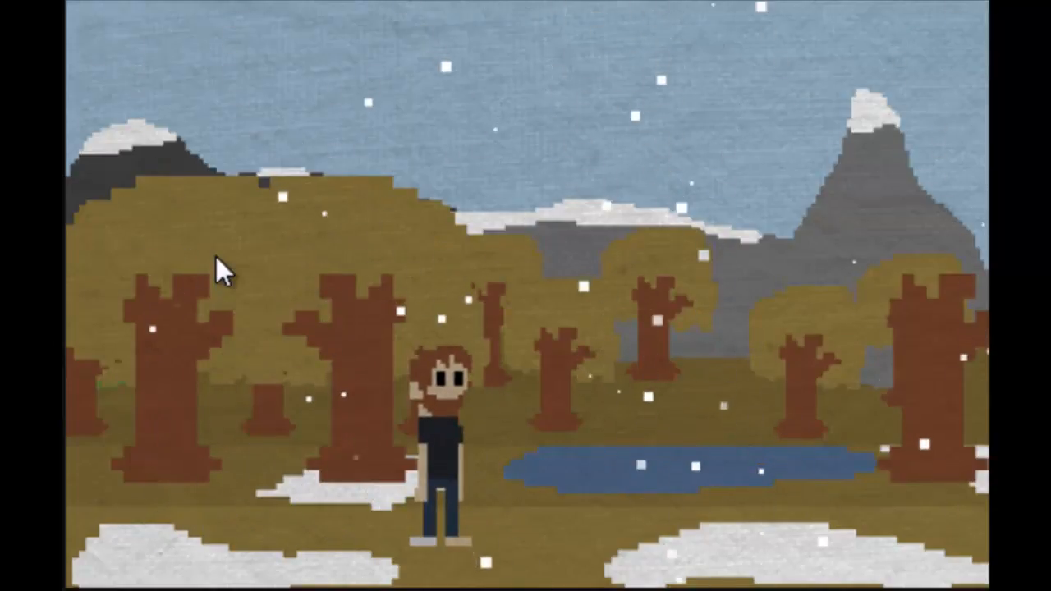